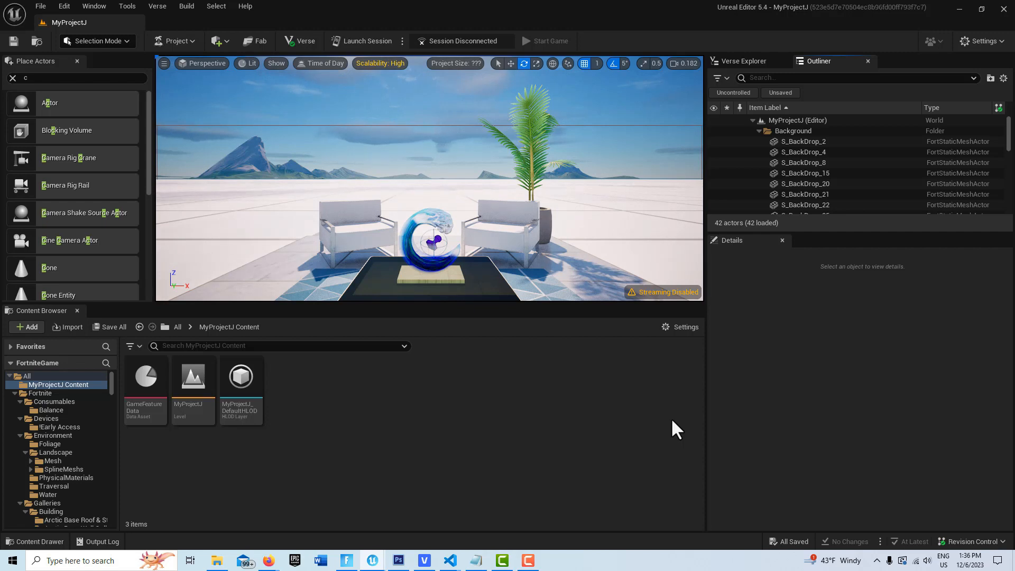
- Create a Verse Device script named hello_world_device from the Create Verse Script dialog
left_click(744, 61)
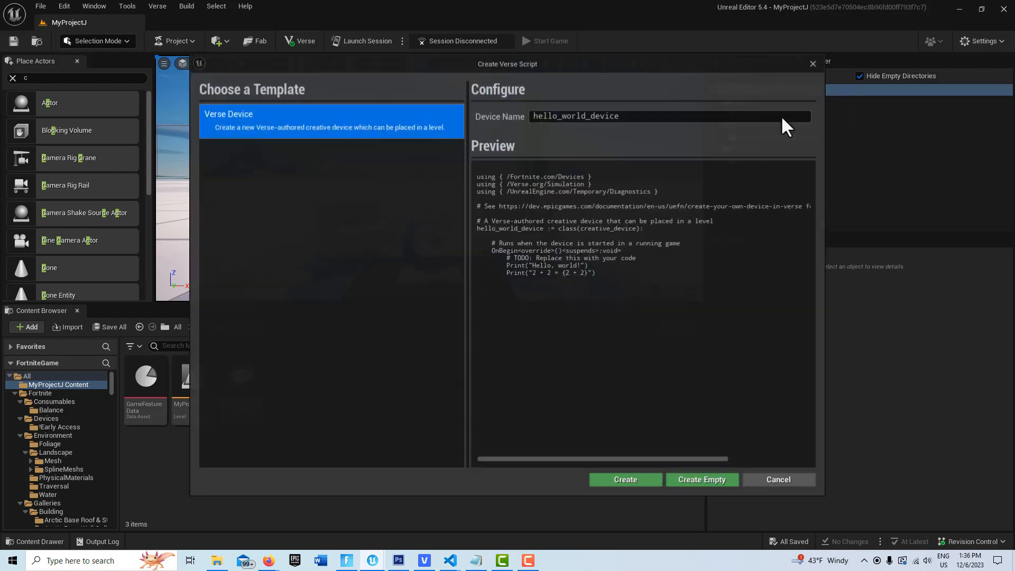
left_click(625, 479)
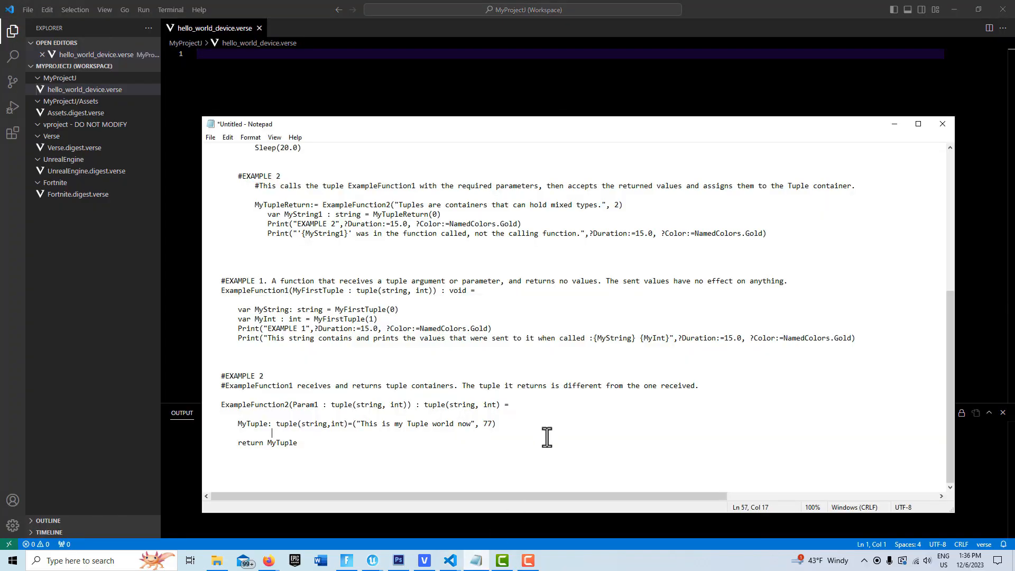
- Copy the tuple example code from Notepad and paste it into the empty hello_world_device.verse
key("ctrl+a")
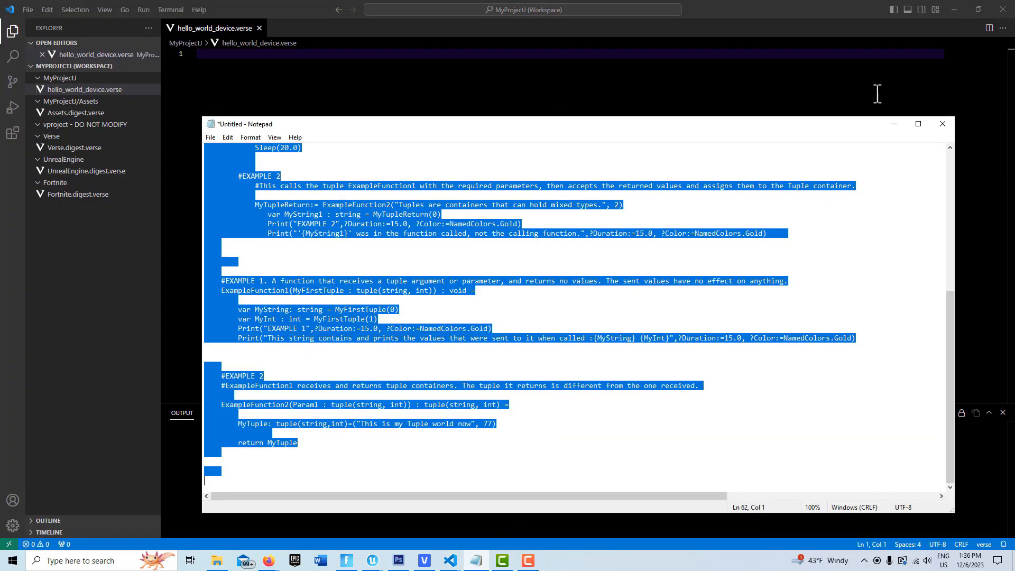
left_click(942, 124)
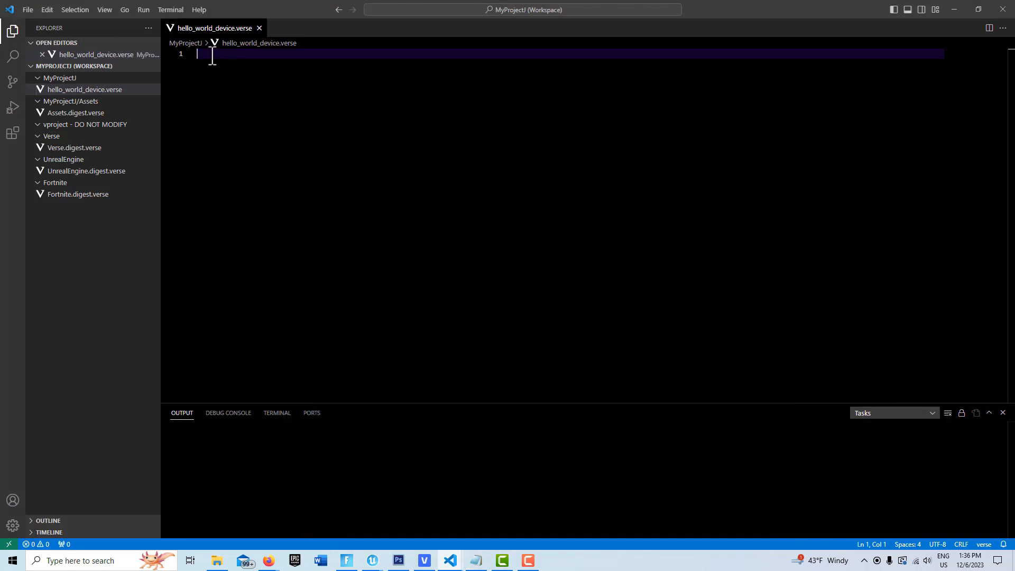
right_click(210, 56)
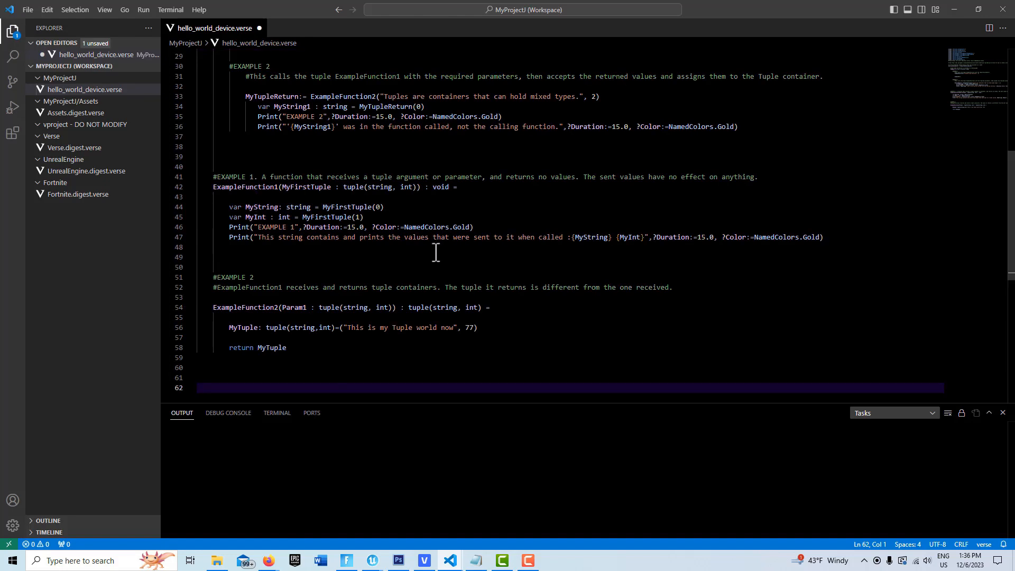
scroll("up", 3)
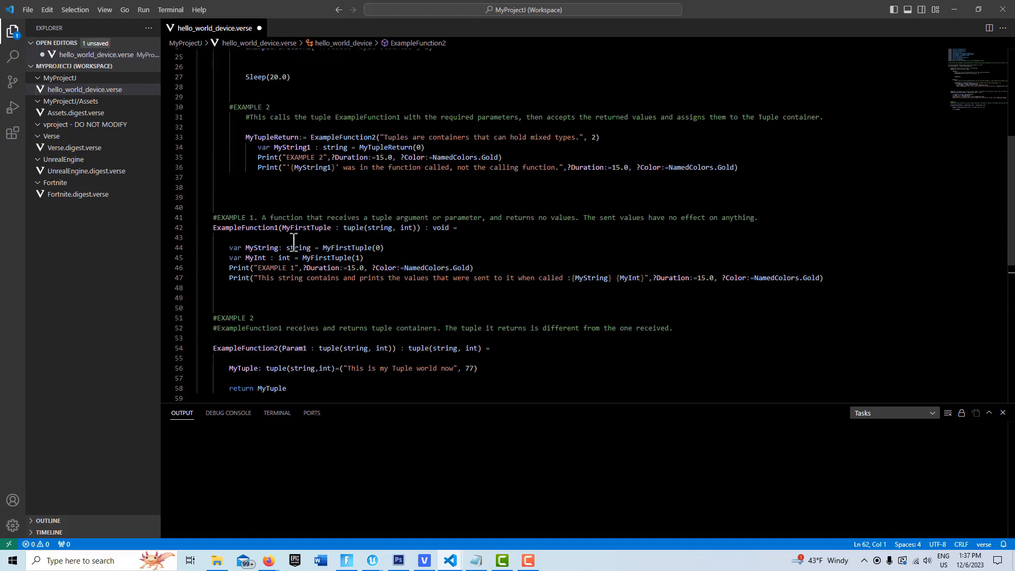
mouse_move(403, 243)
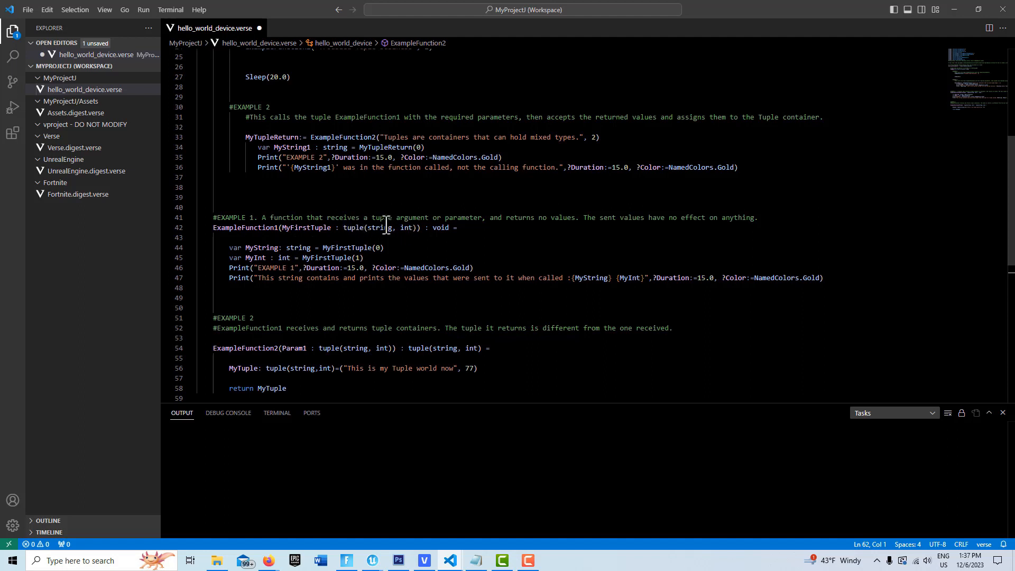
mouse_move(379, 227)
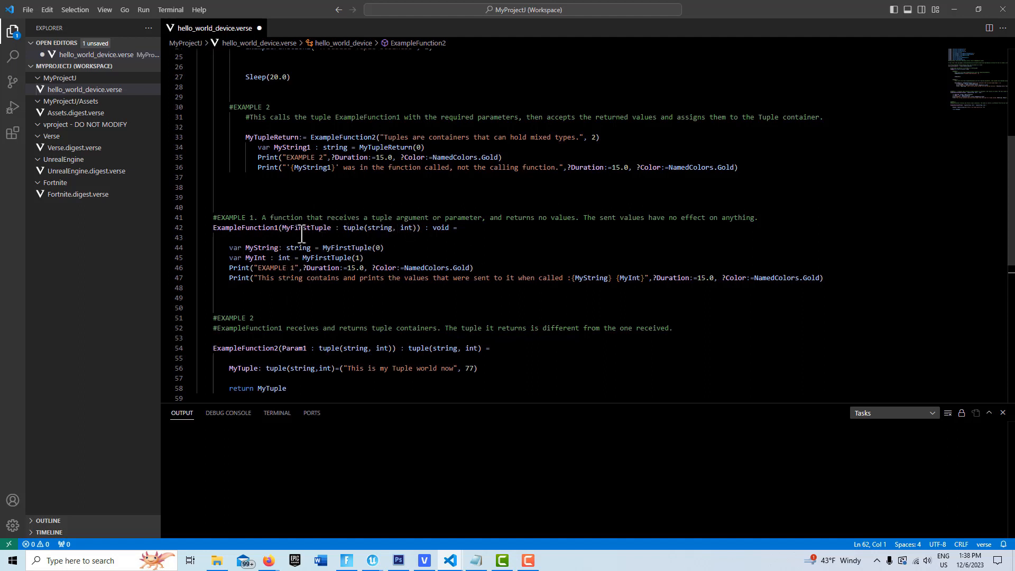
mouse_move(329, 277)
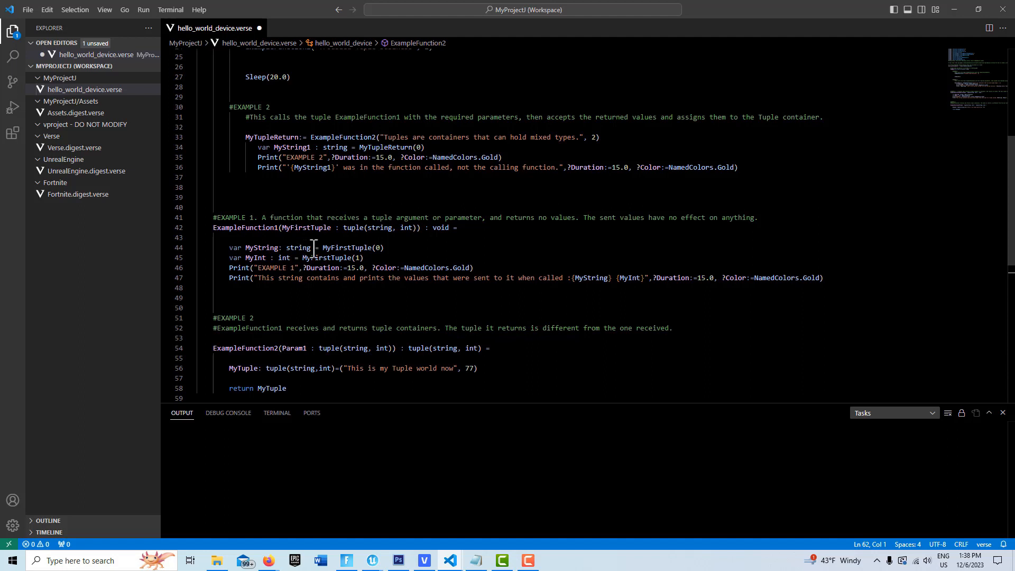
mouse_move(350, 247)
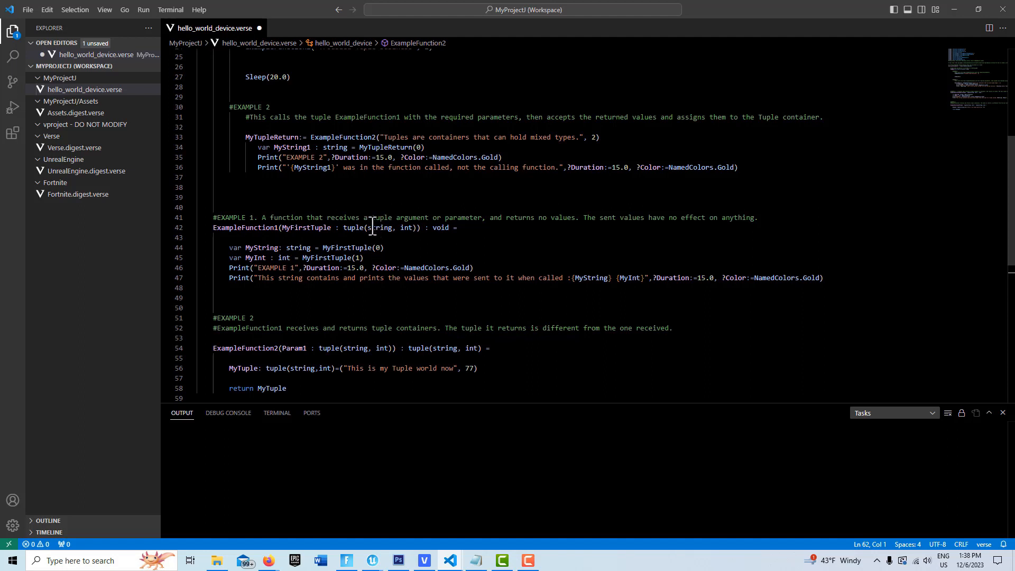
mouse_move(379, 227)
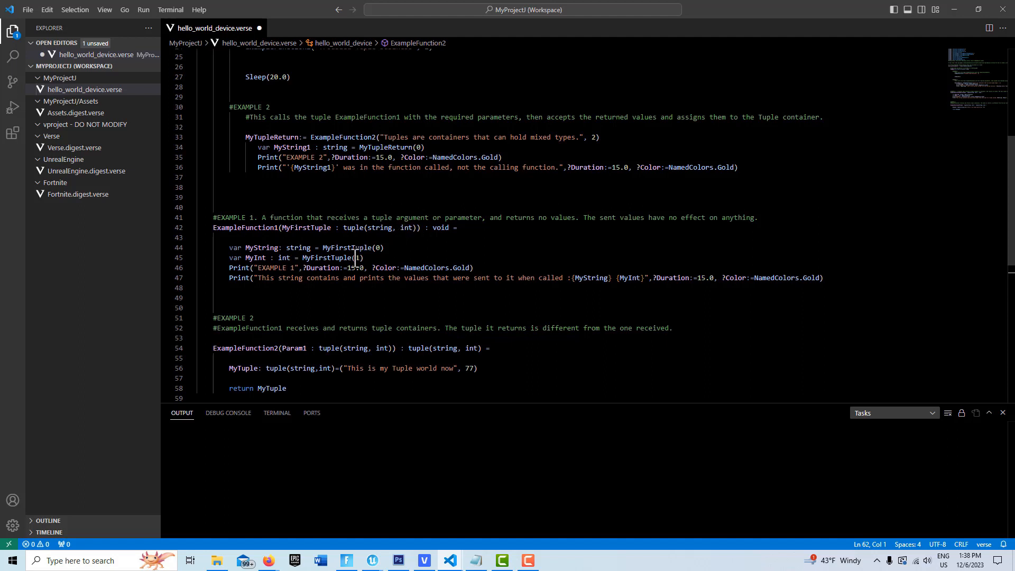
mouse_move(198, 262)
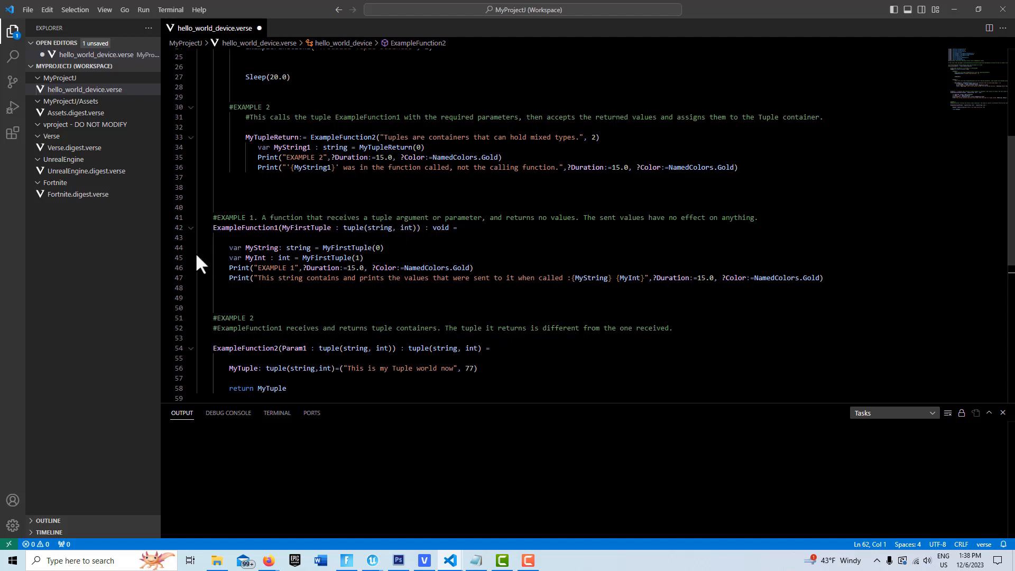
mouse_move(688, 285)
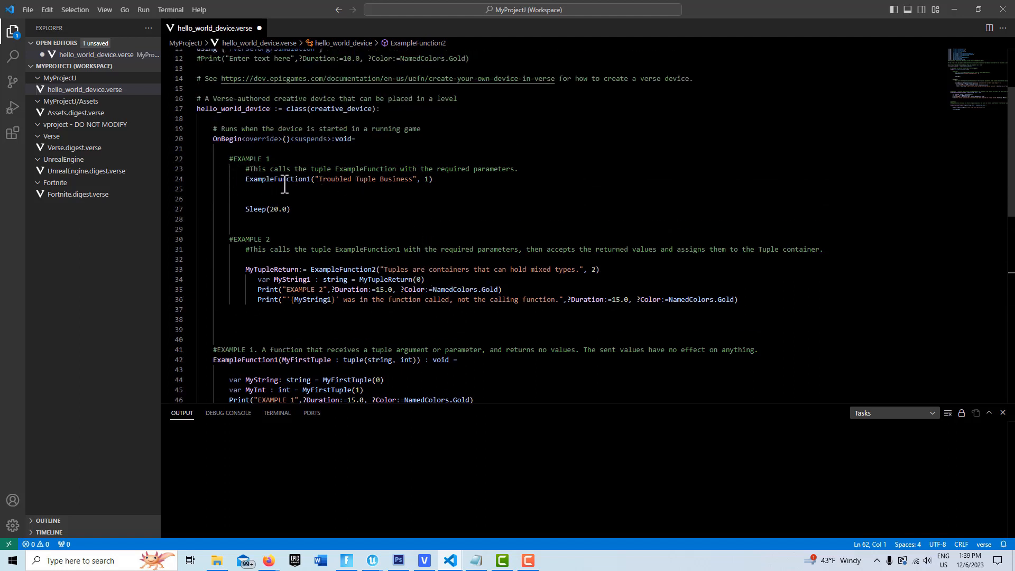
mouse_move(320, 179)
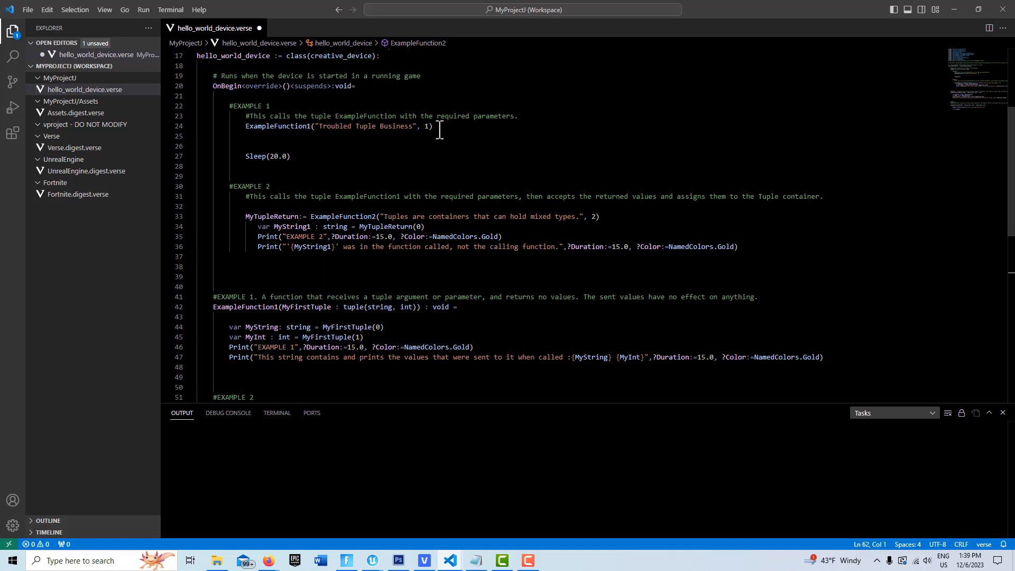
- Scroll through ExampleFunction1's tuple parameter and its two-value unpacking
scroll("down", 3)
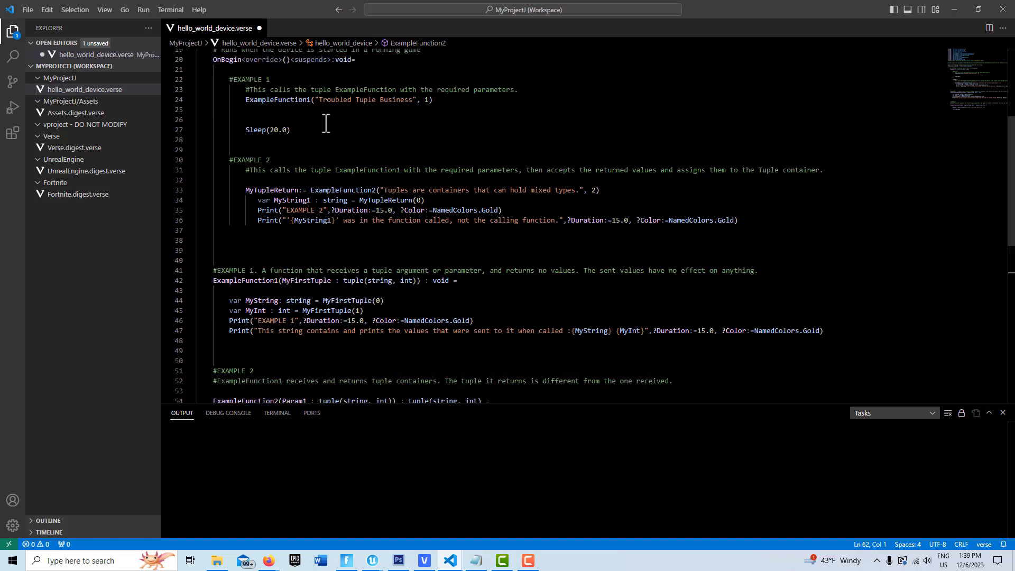
mouse_move(333, 300)
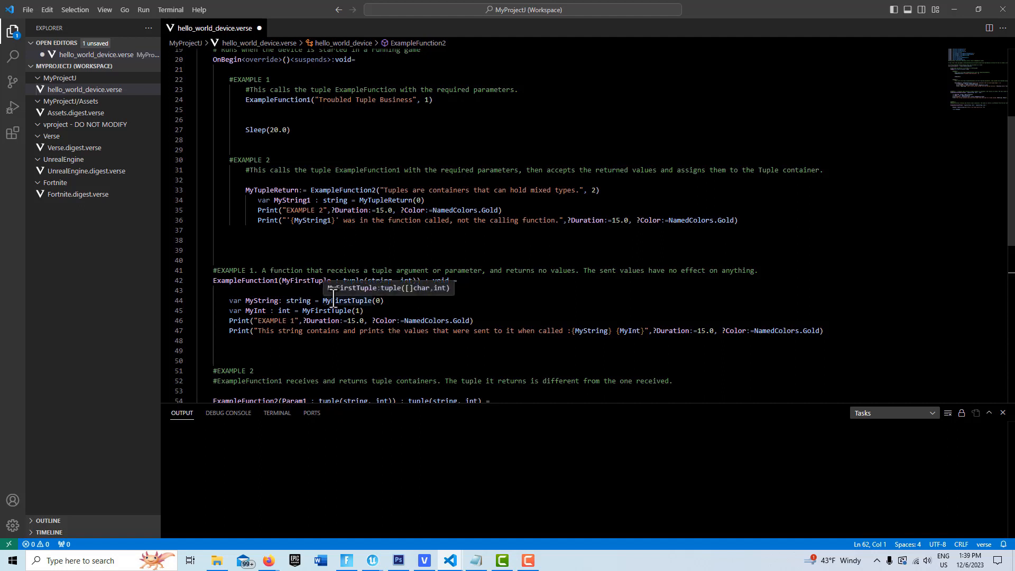
mouse_move(339, 320)
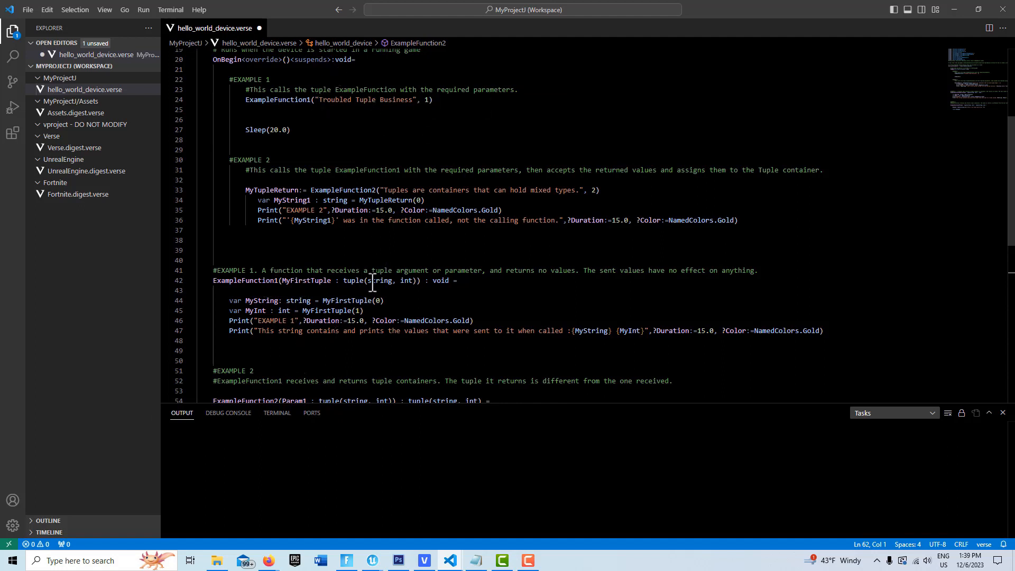
mouse_move(369, 306)
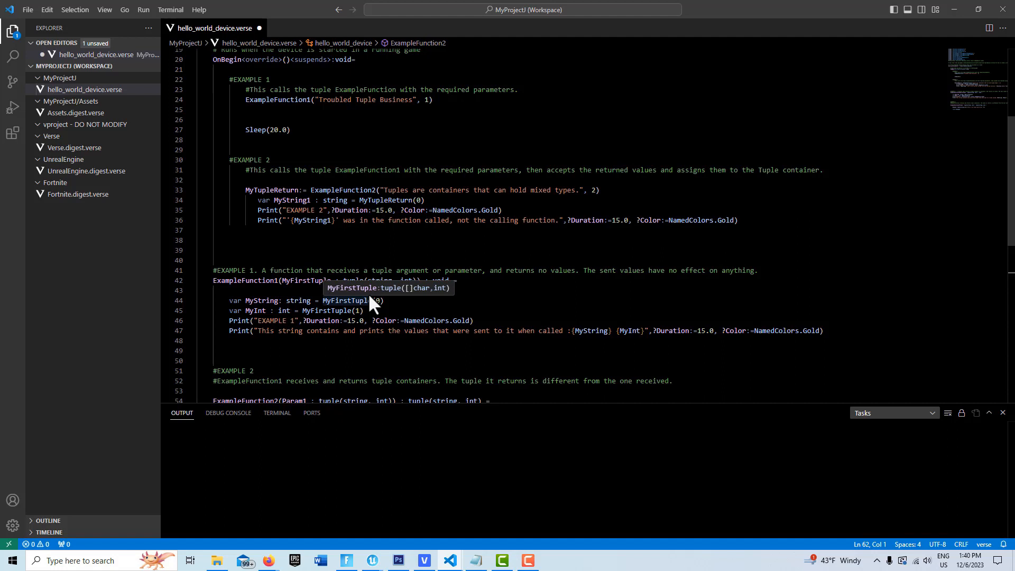
scroll("down", 3)
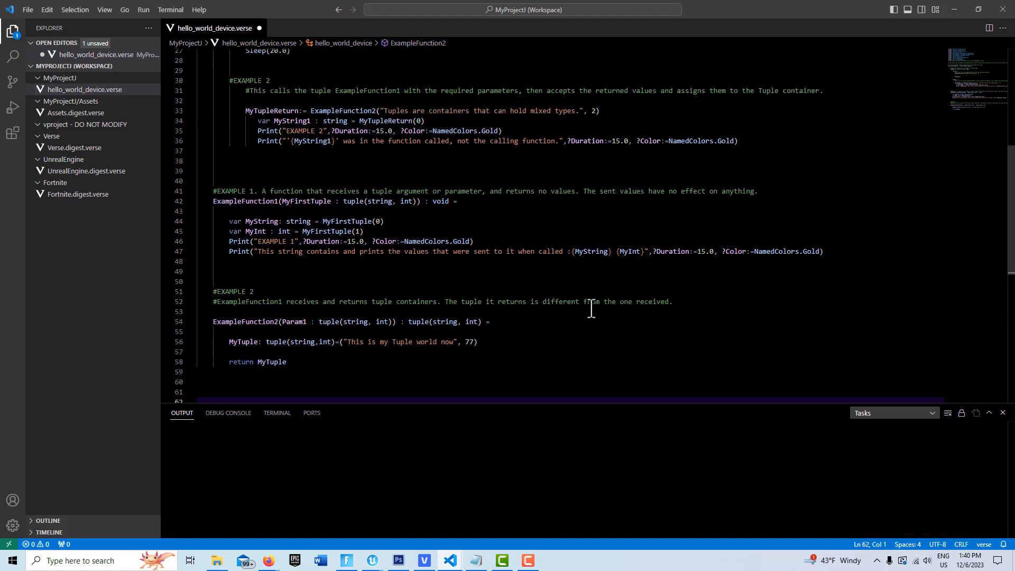
mouse_move(588, 316)
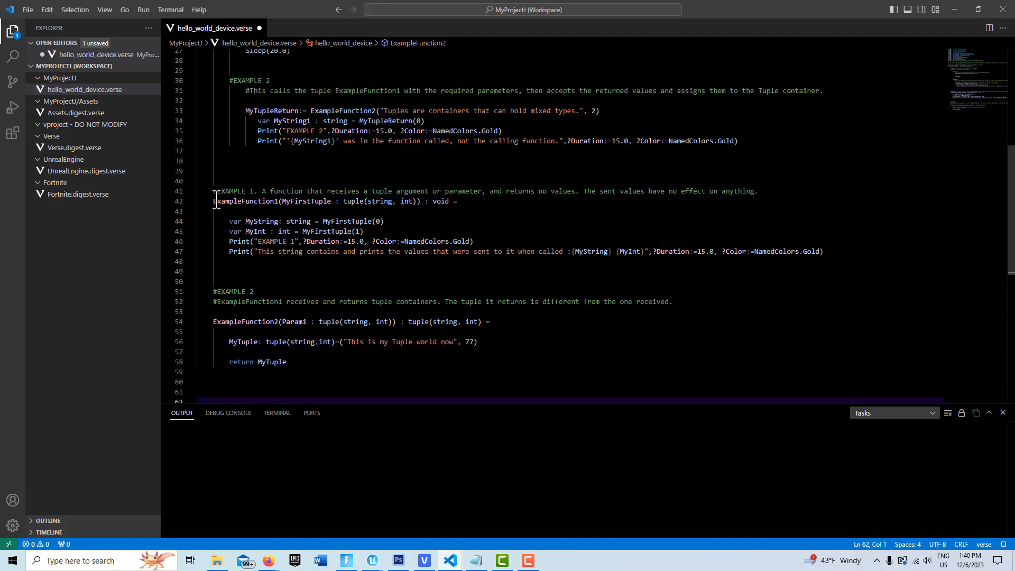
left_click_drag(213, 201, 427, 201)
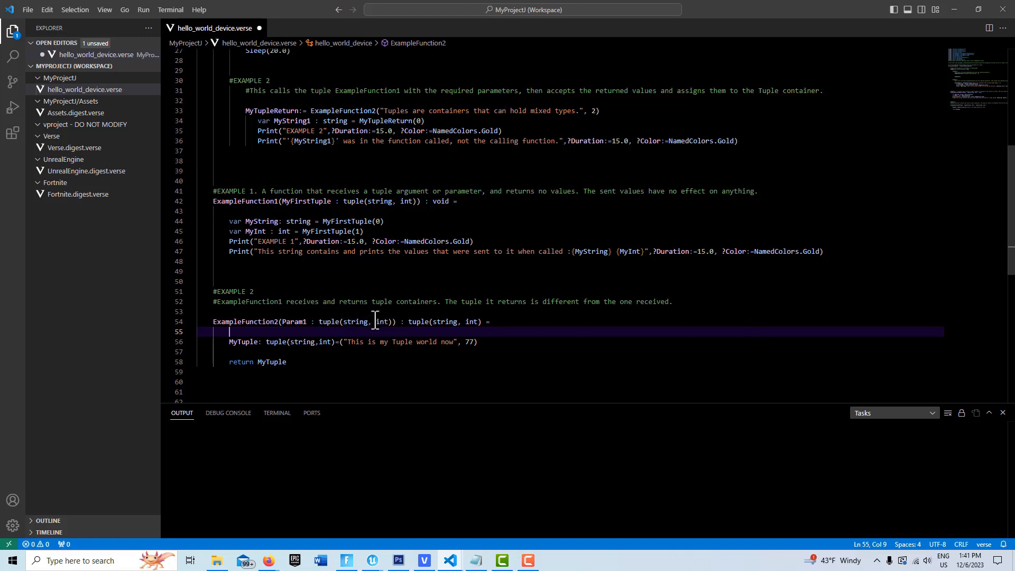
mouse_move(669, 316)
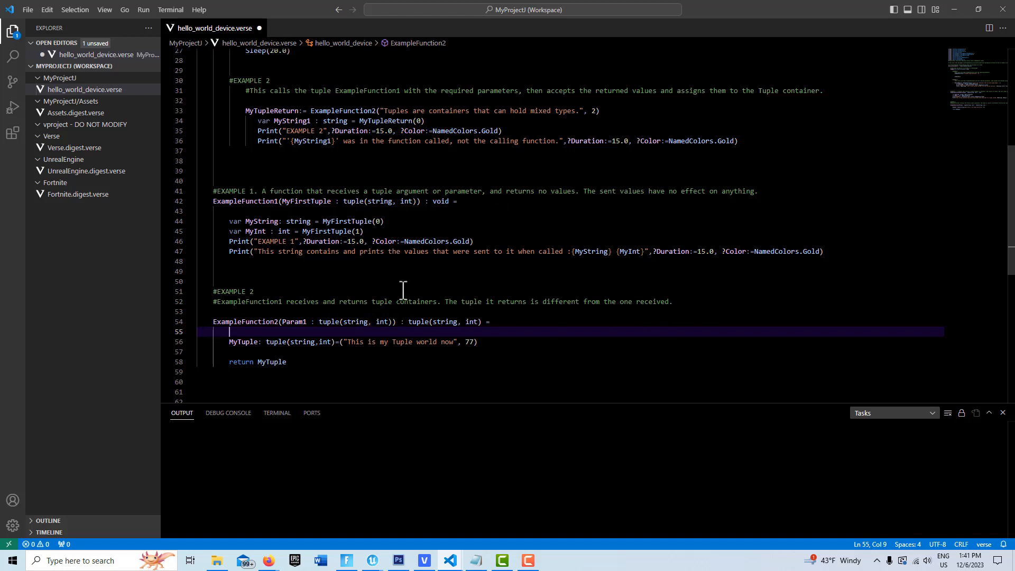
mouse_move(344, 301)
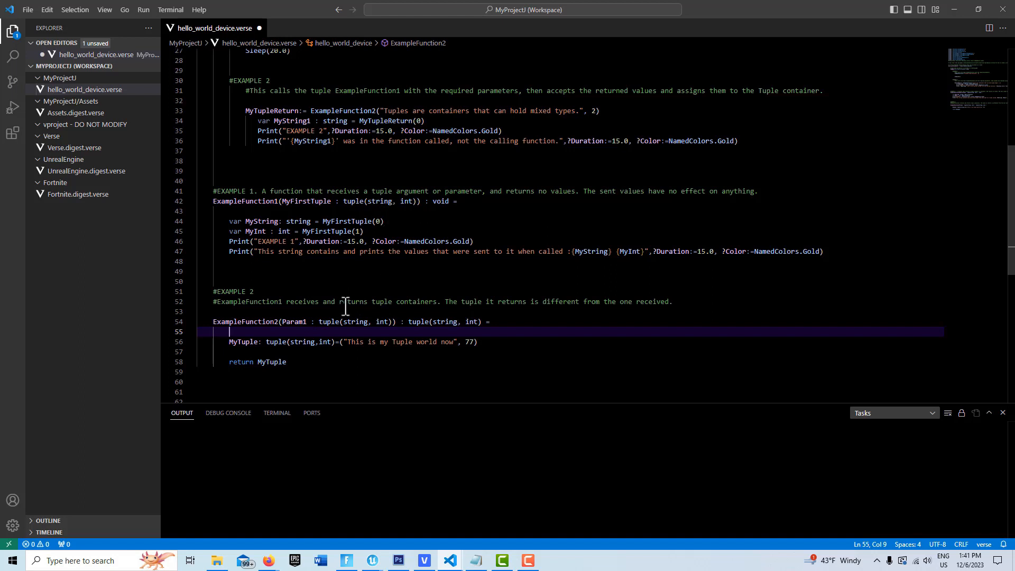
mouse_move(441, 201)
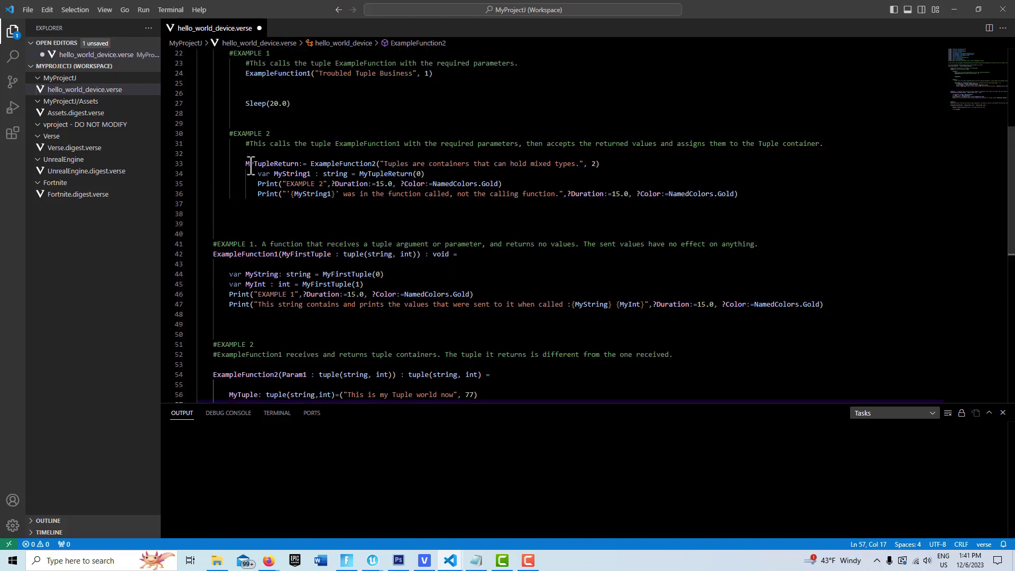
- Highlight the ExampleFunction2 call and review the MyTupleReturn code that follows
double_click(343, 163)
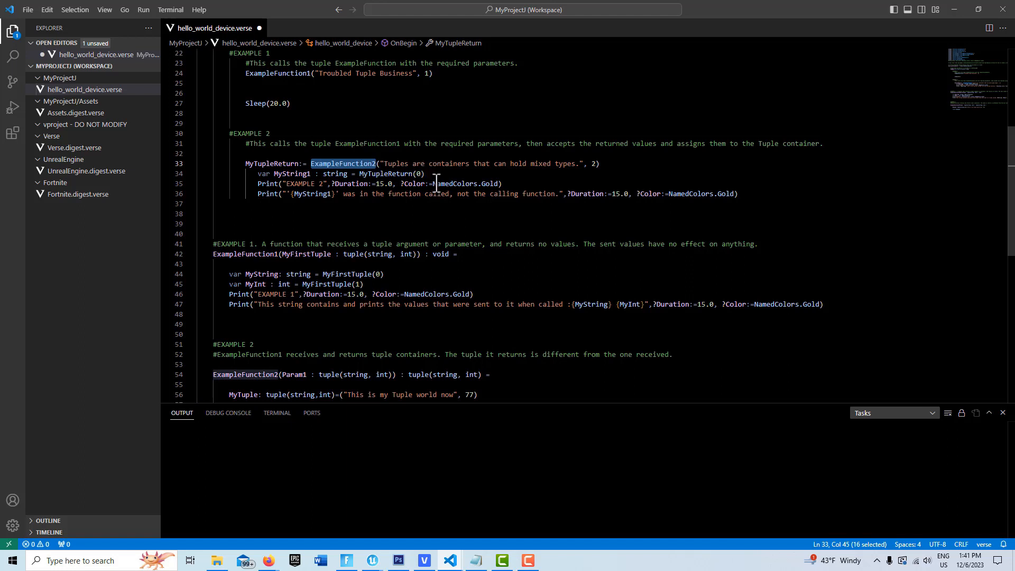
scroll("down", 3)
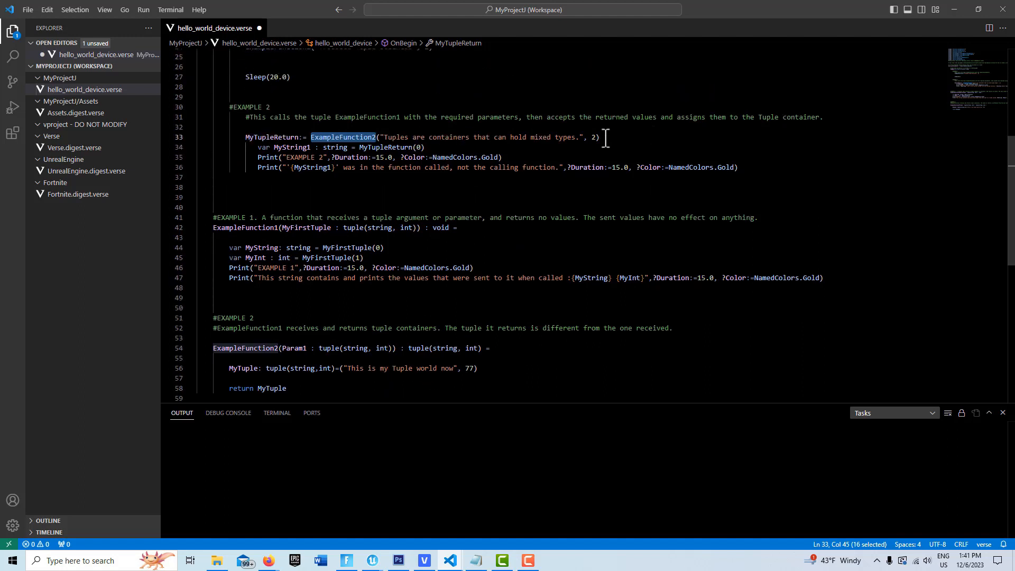
scroll("down", 3)
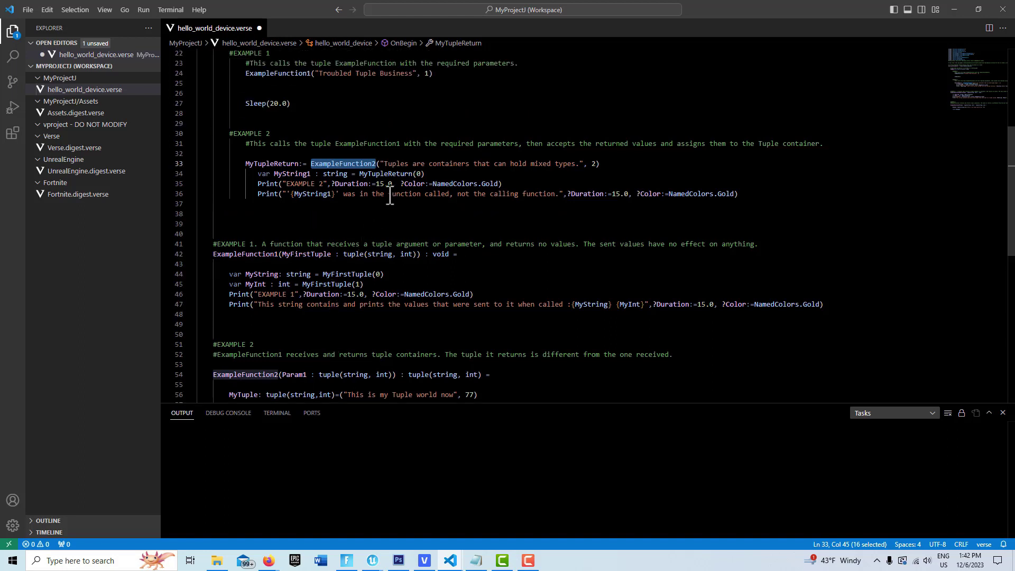
mouse_move(485, 174)
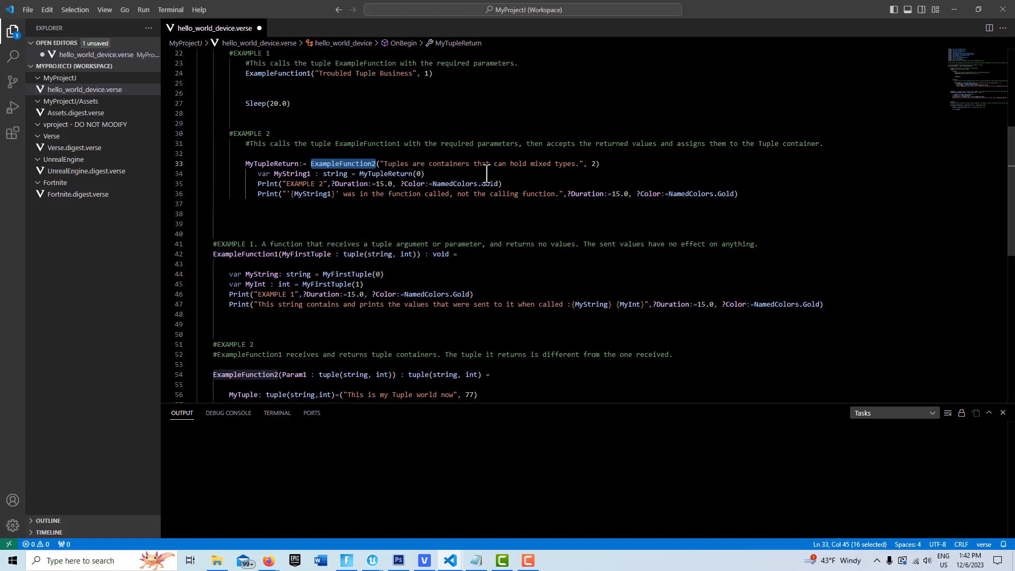
scroll("down", 3)
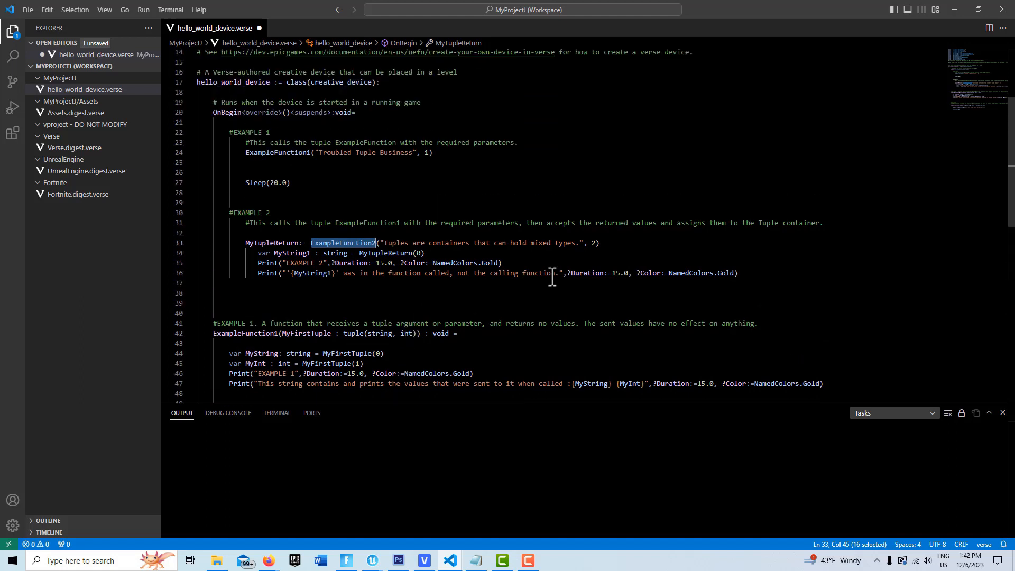
mouse_move(525, 247)
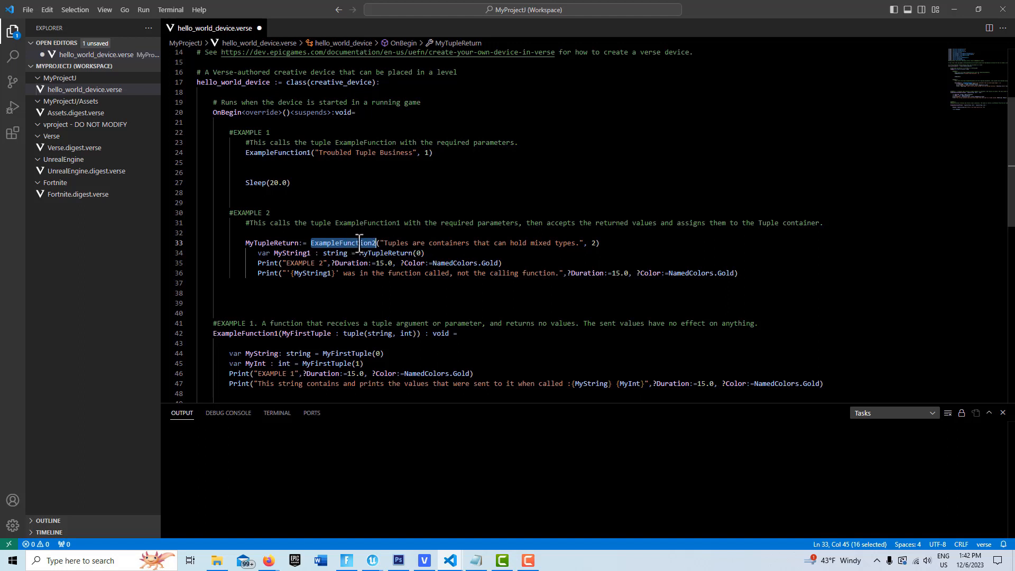
mouse_move(531, 242)
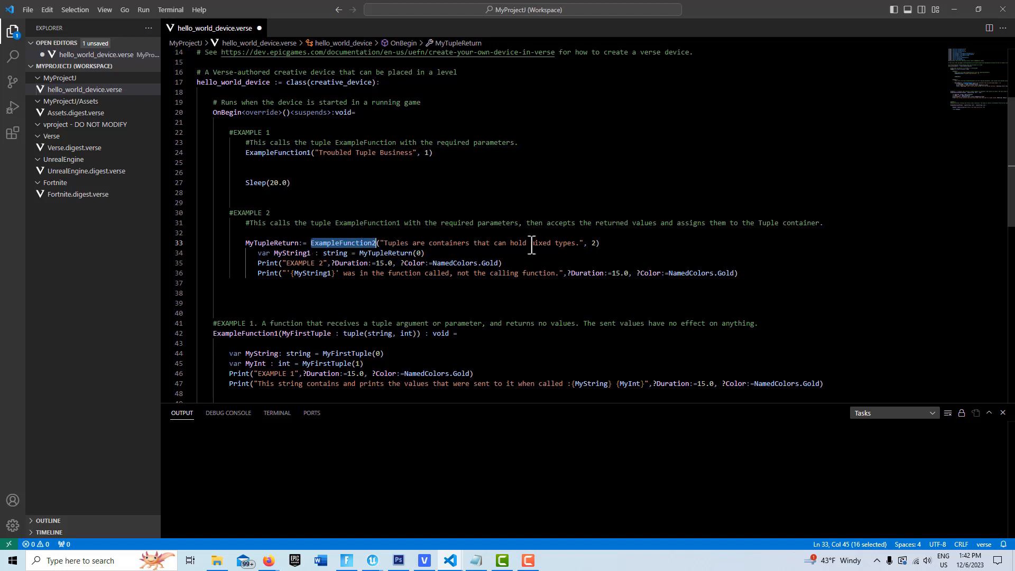
mouse_move(488, 235)
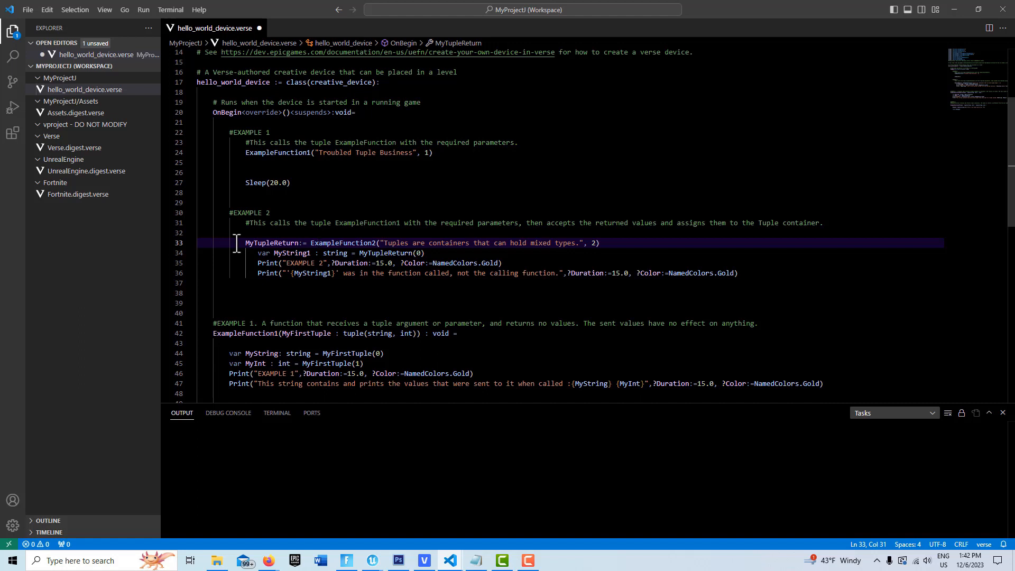
scroll("down", 3)
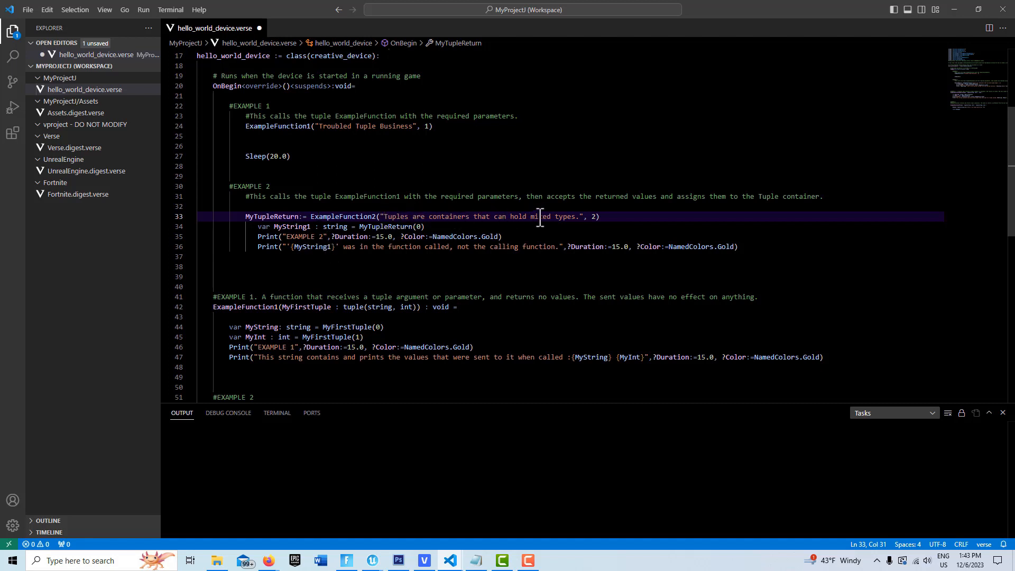
scroll("down", 3)
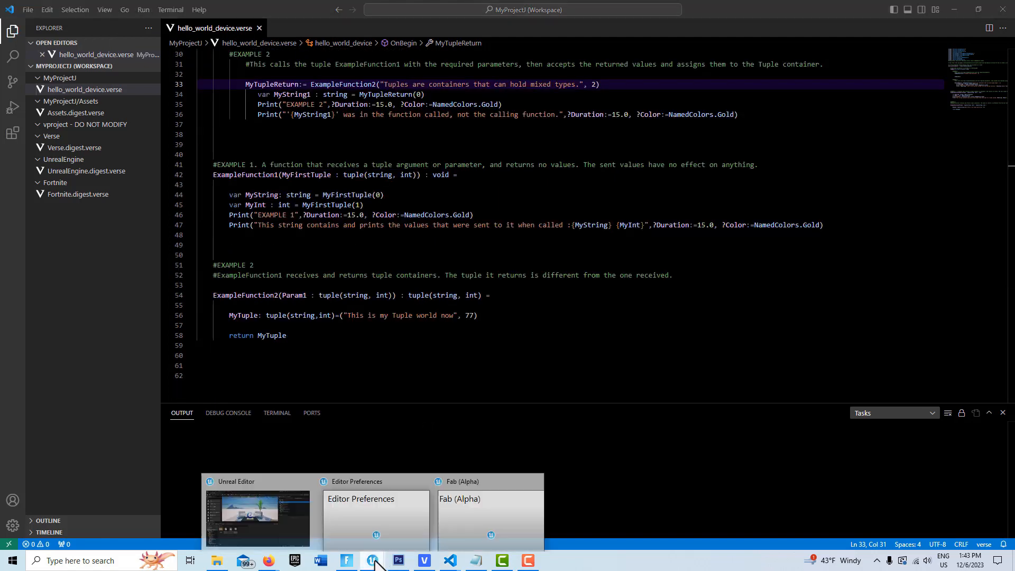
- Place hello_world_device from CreativeDevices in the level, save it, and launch a session
left_click(257, 516)
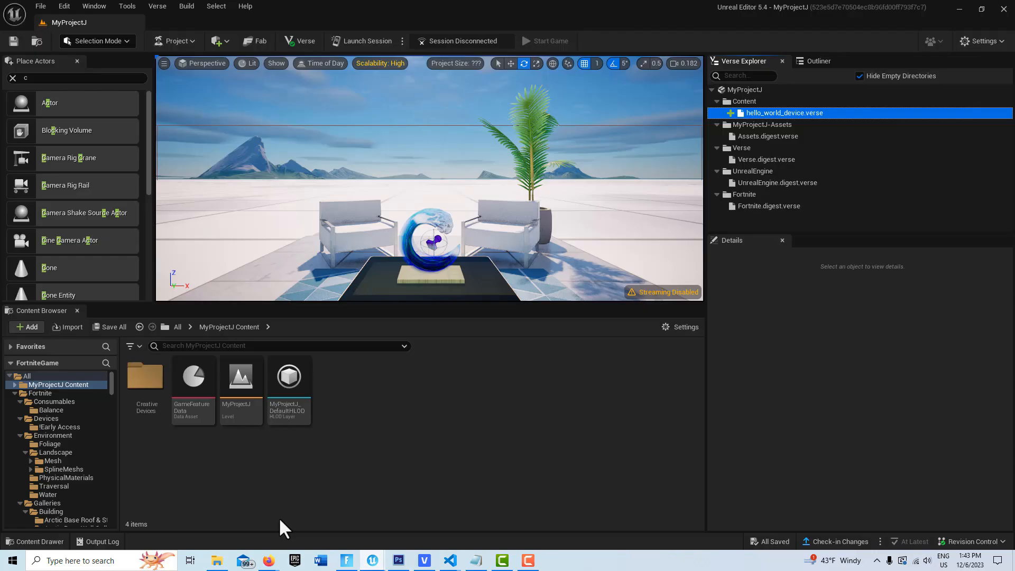
left_click(157, 6)
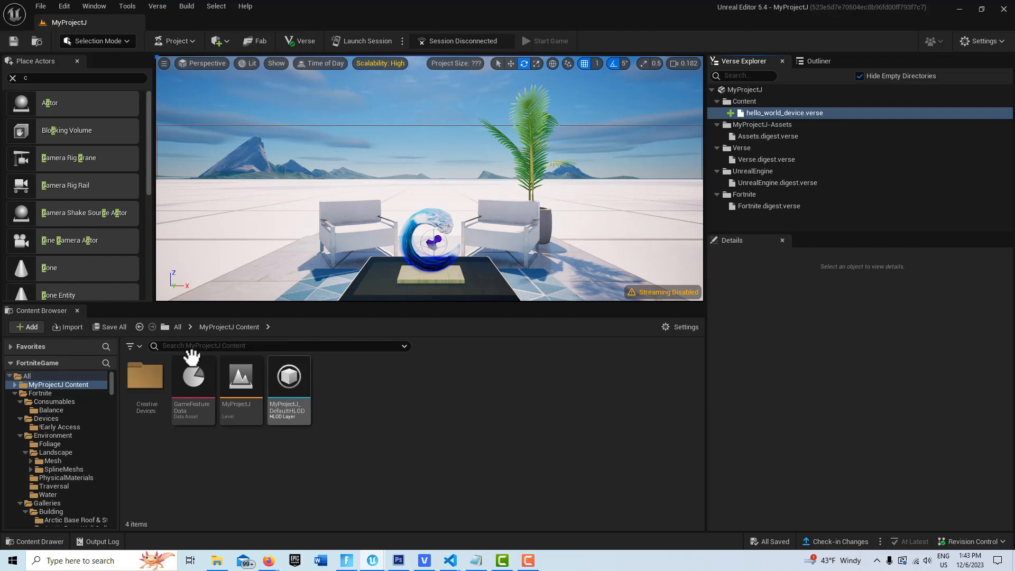
double_click(145, 376)
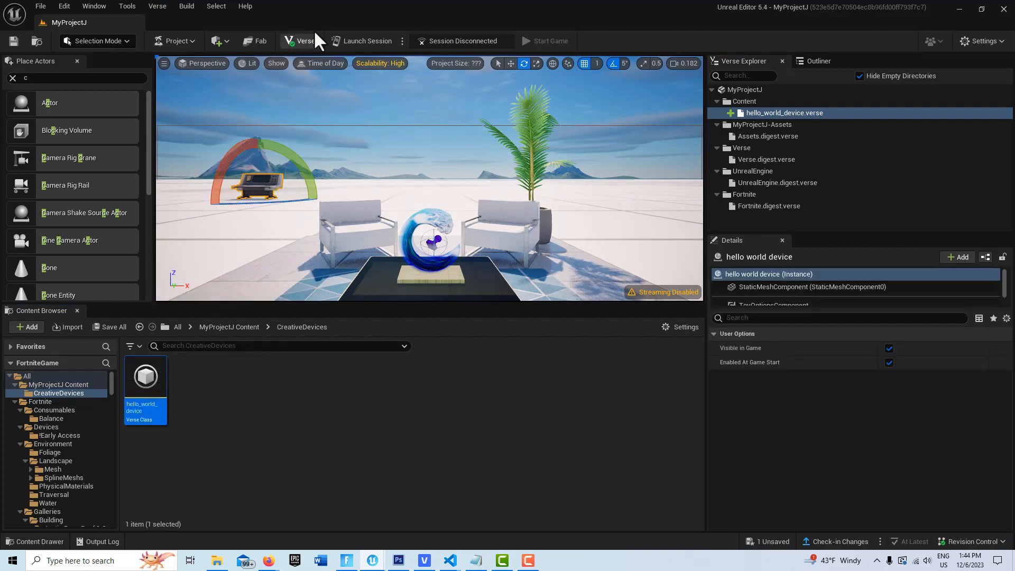
left_click(367, 40)
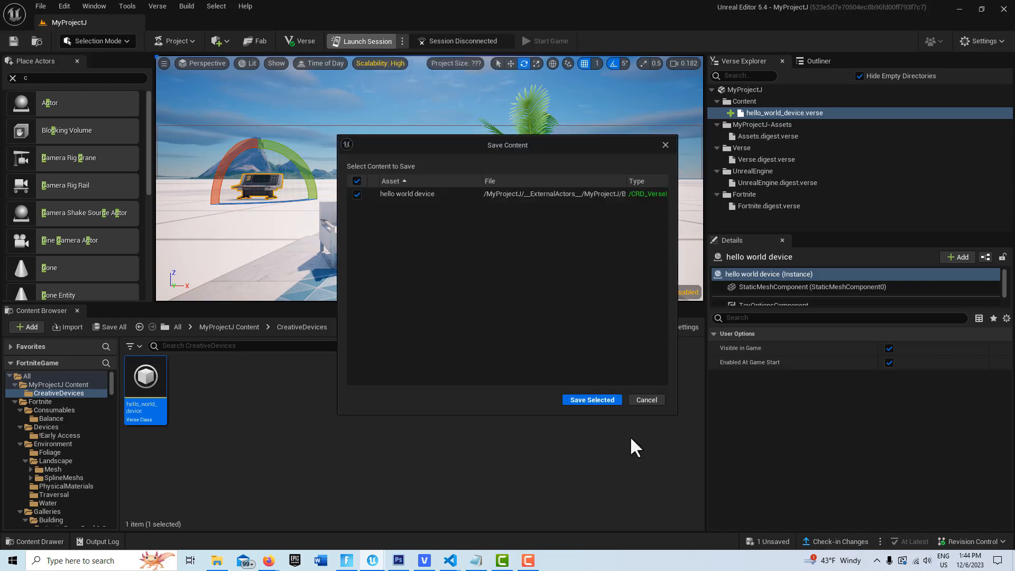
left_click(592, 400)
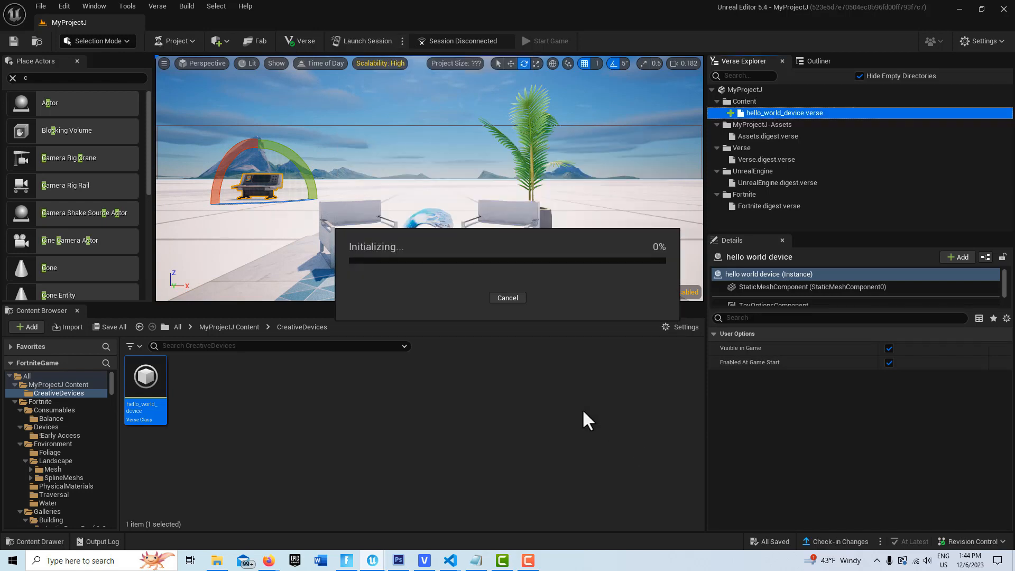